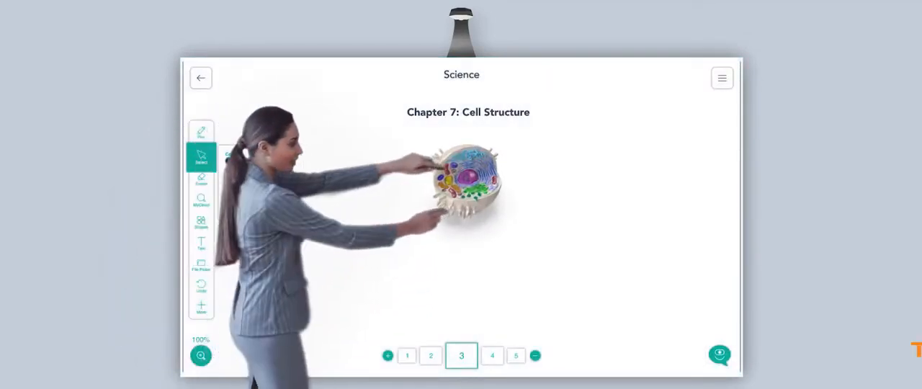
Leave the cell structure lesson for the 8th-grade student's performance overview and share it as Sent
{"action": "left_click", "coordinate": [202, 133]}
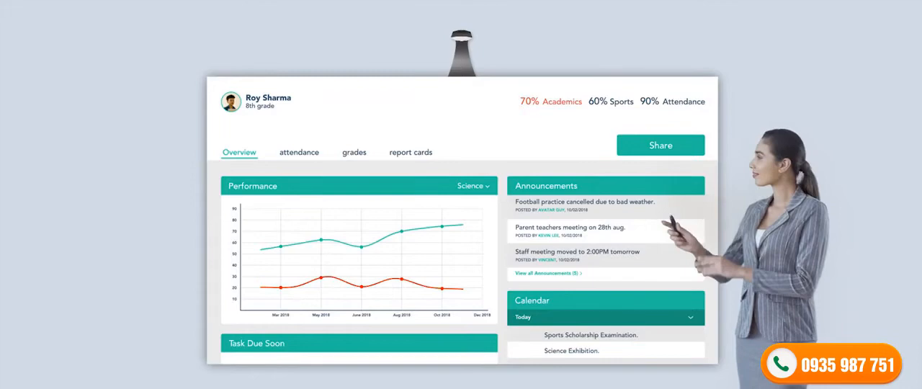
{"action": "left_click", "coordinate": [659, 144]}
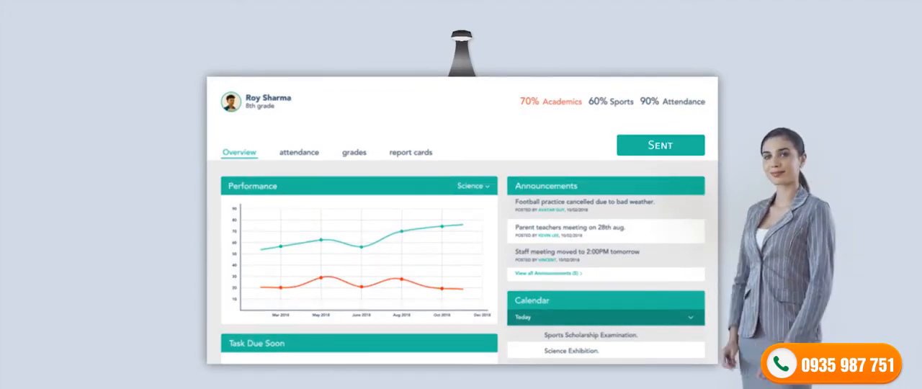